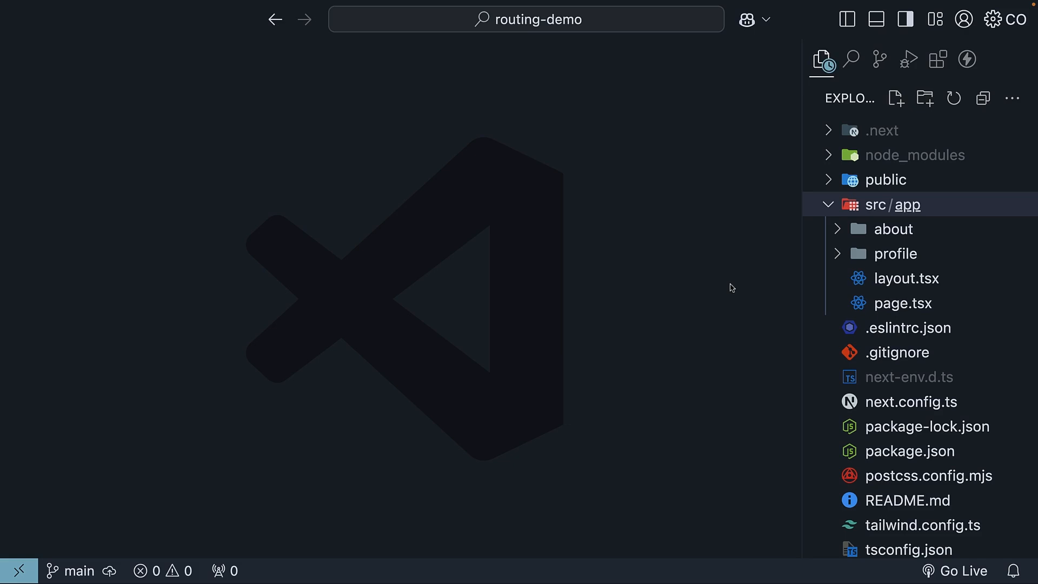
pyautogui.moveTo(651, 294)
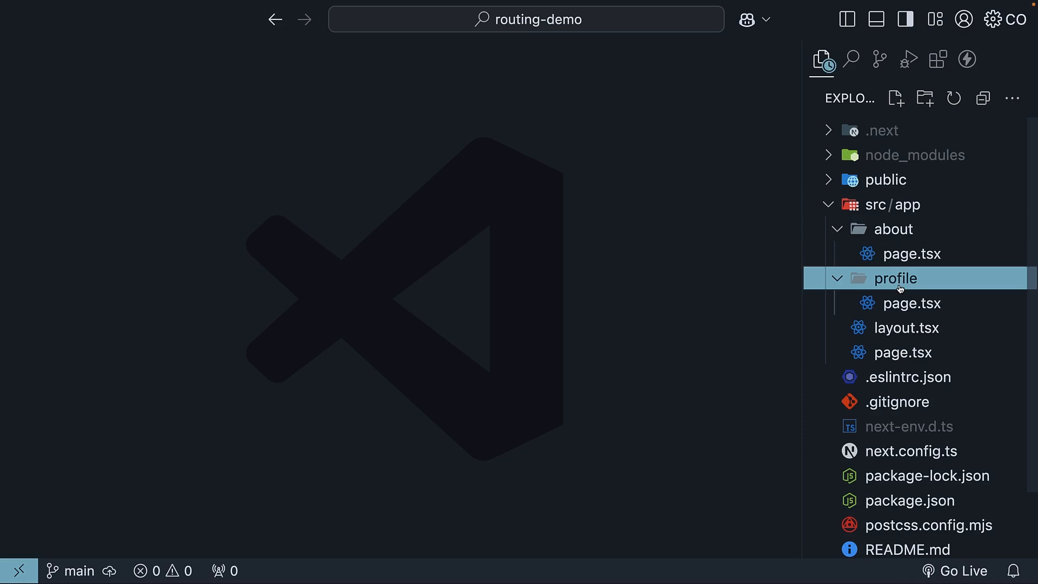
pyautogui.moveTo(732, 282)
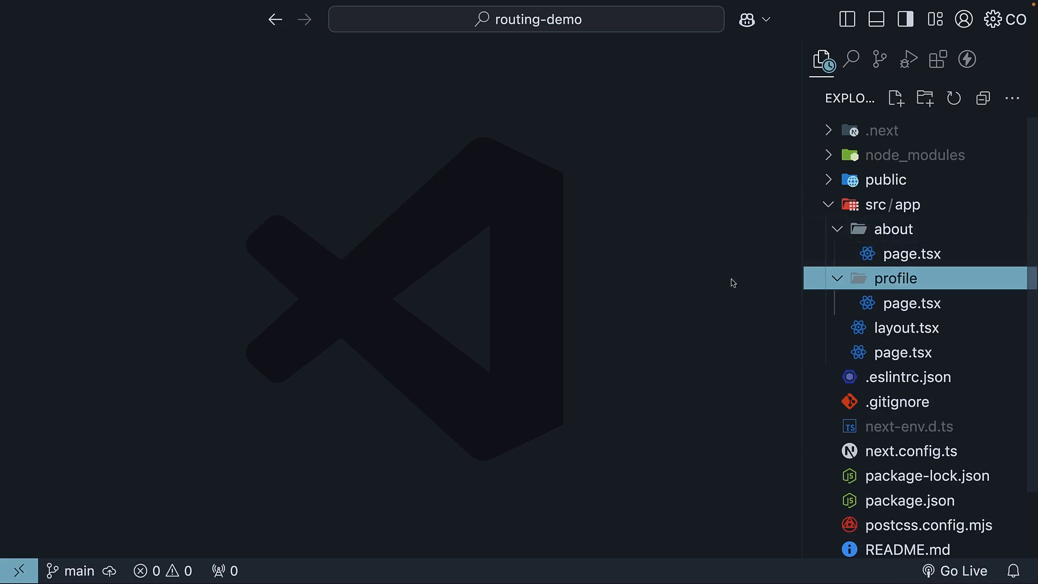
pyautogui.moveTo(664, 291)
pyautogui.write('blog')
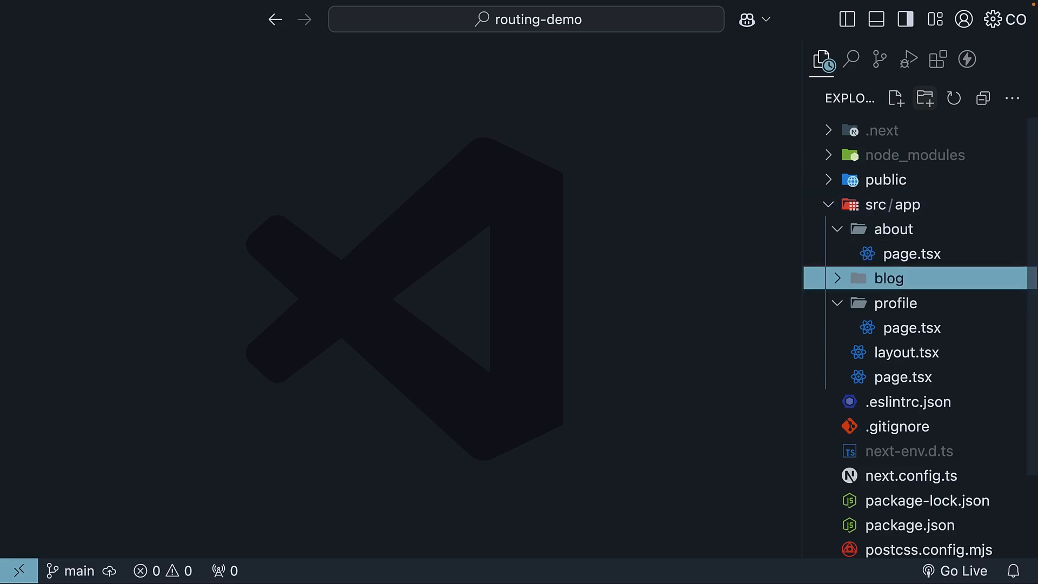
pyautogui.moveTo(614, 295)
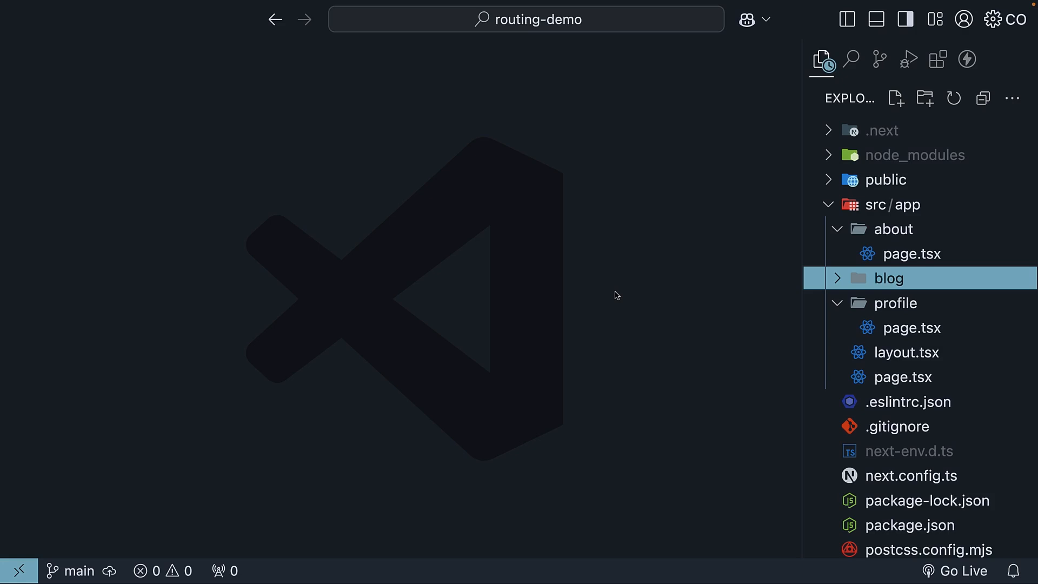
pyautogui.moveTo(844, 163)
pyautogui.write('pa')
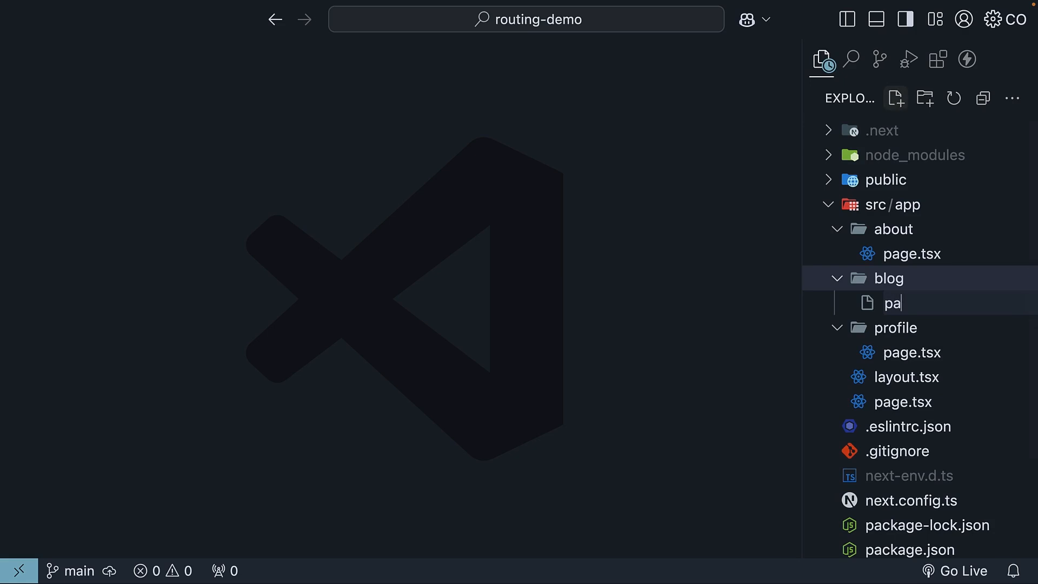
# Step: Confirm the new page.tsx file inside the blog folder
pyautogui.press('Return')
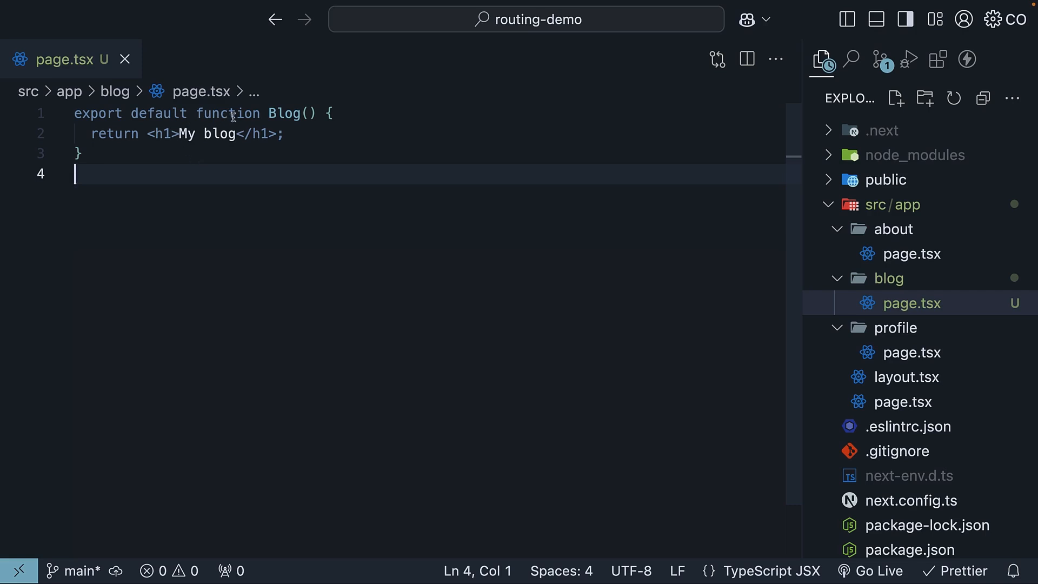
pyautogui.moveTo(157, 143)
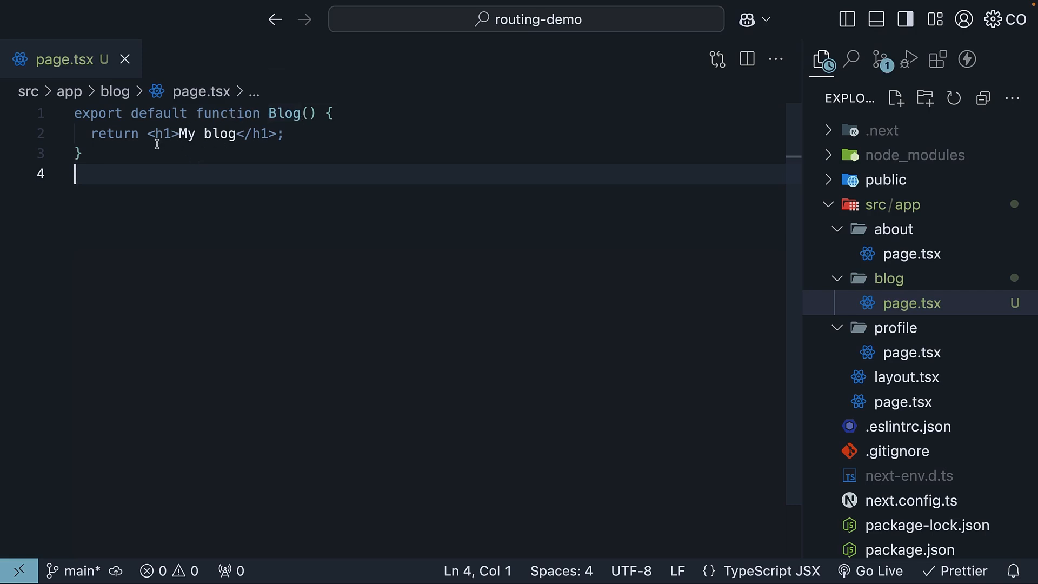
pyautogui.moveTo(192, 306)
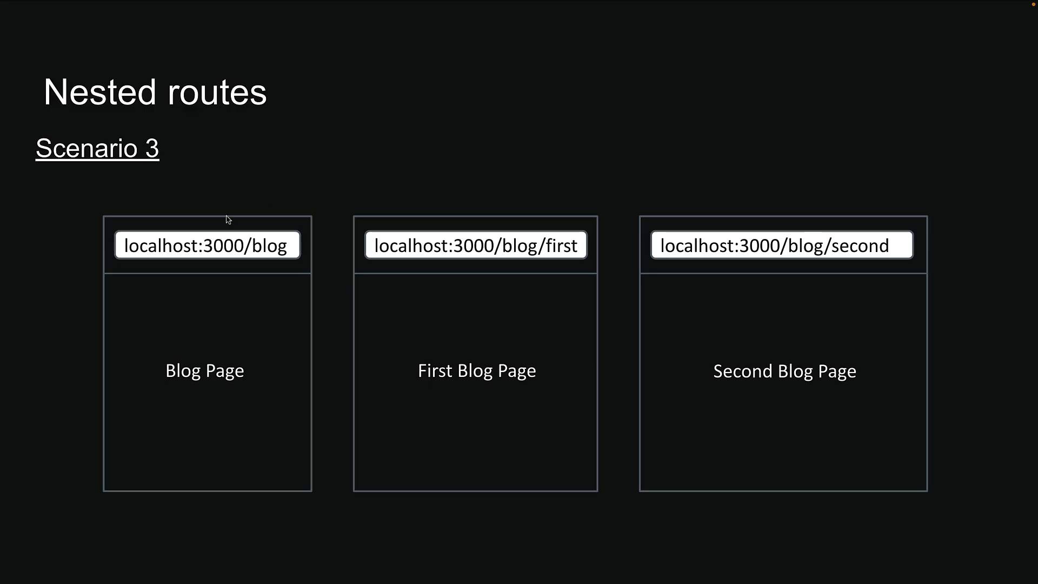
pyautogui.moveTo(538, 370)
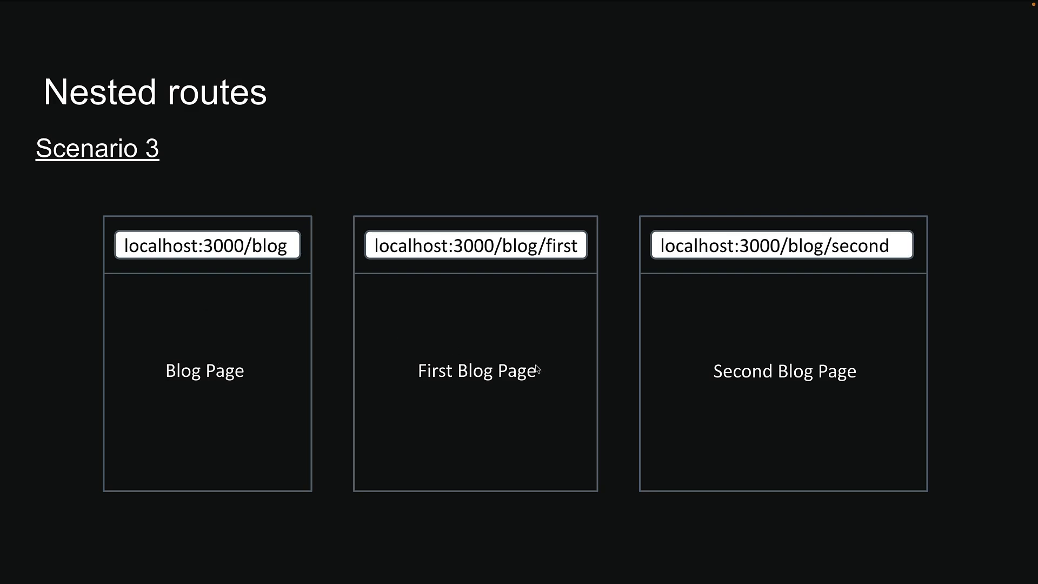
pyautogui.moveTo(811, 302)
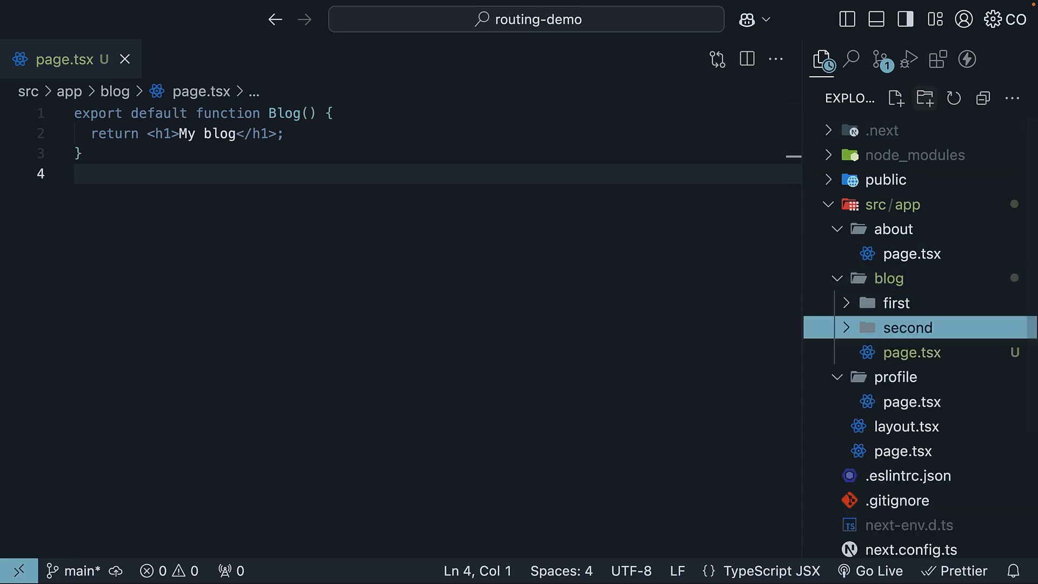
pyautogui.moveTo(417, 254)
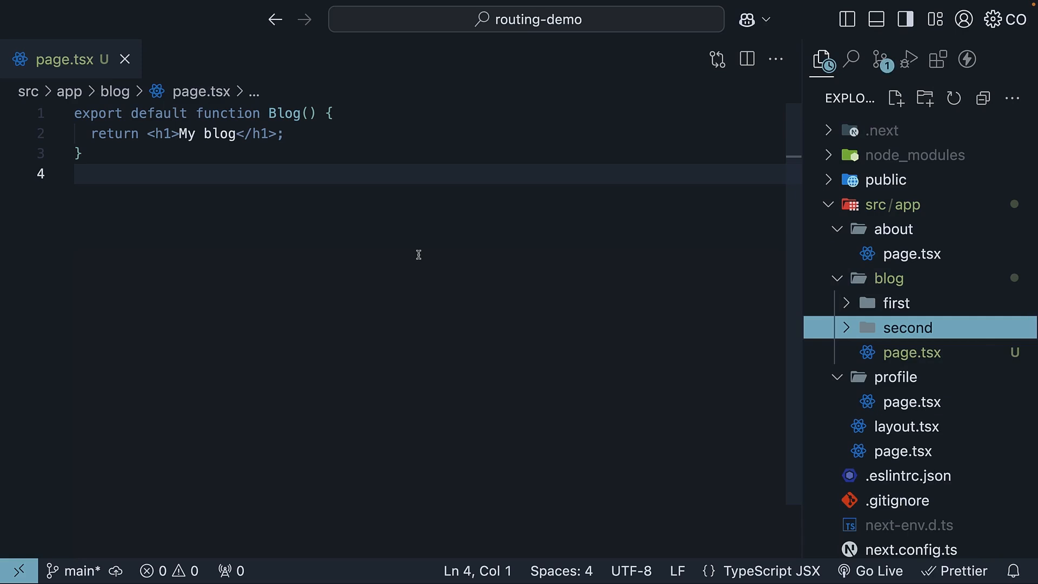
pyautogui.moveTo(880, 344)
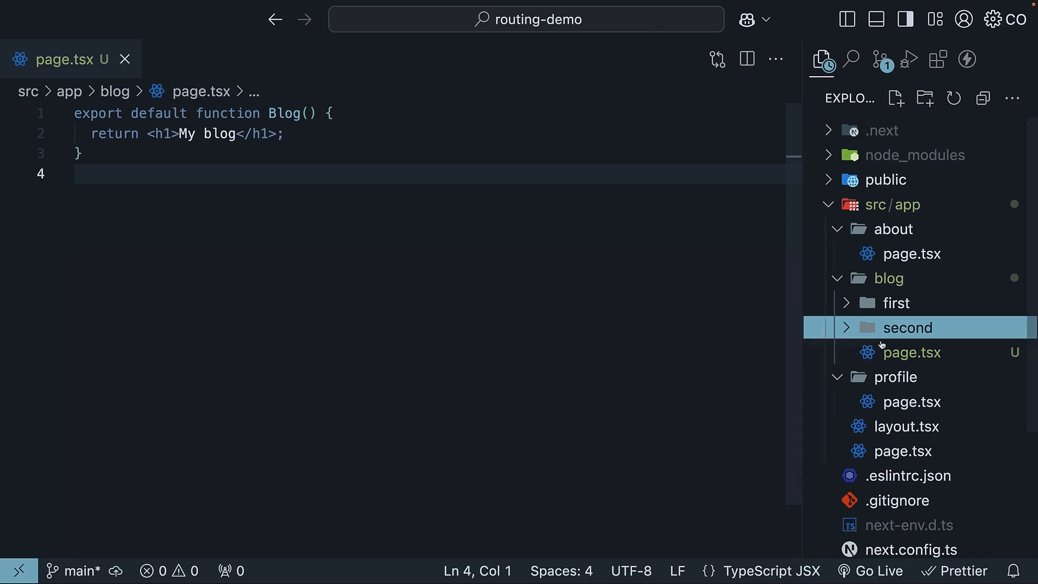
# Step: Create page.tsx inside the second folder and return to the first blog page file
pyautogui.click(895, 99)
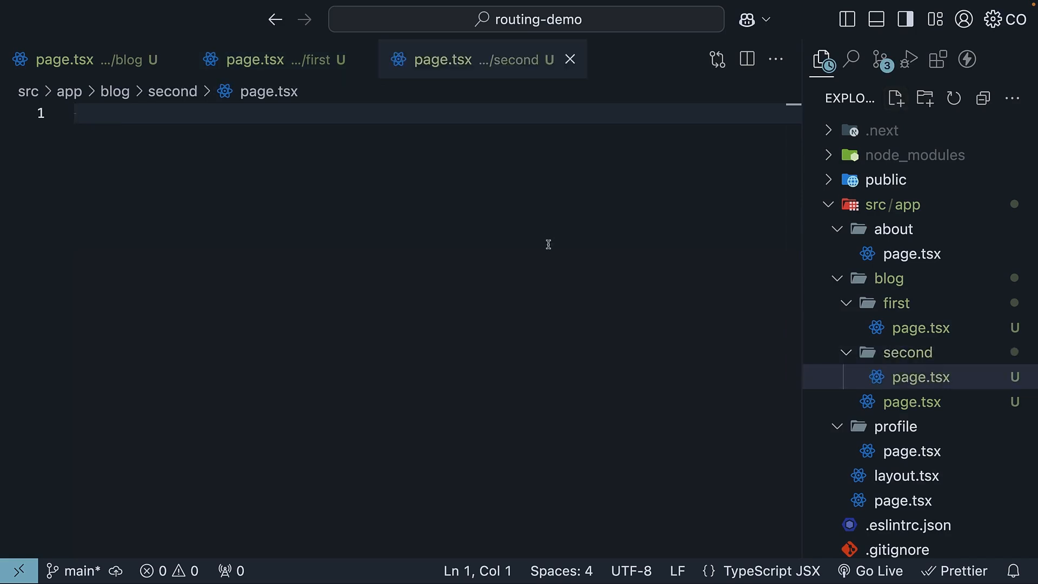
pyautogui.click(265, 59)
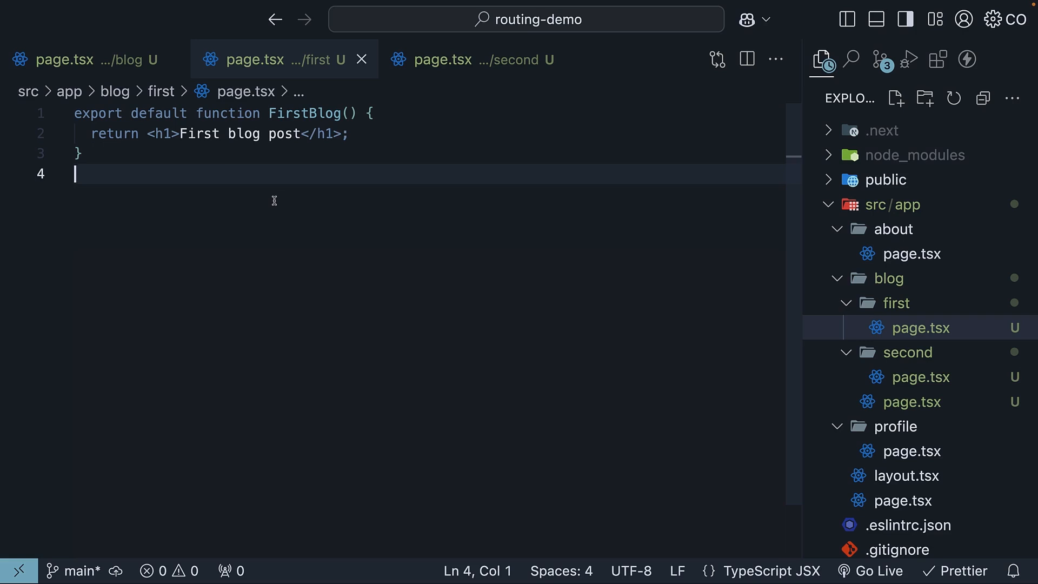
pyautogui.moveTo(317, 119)
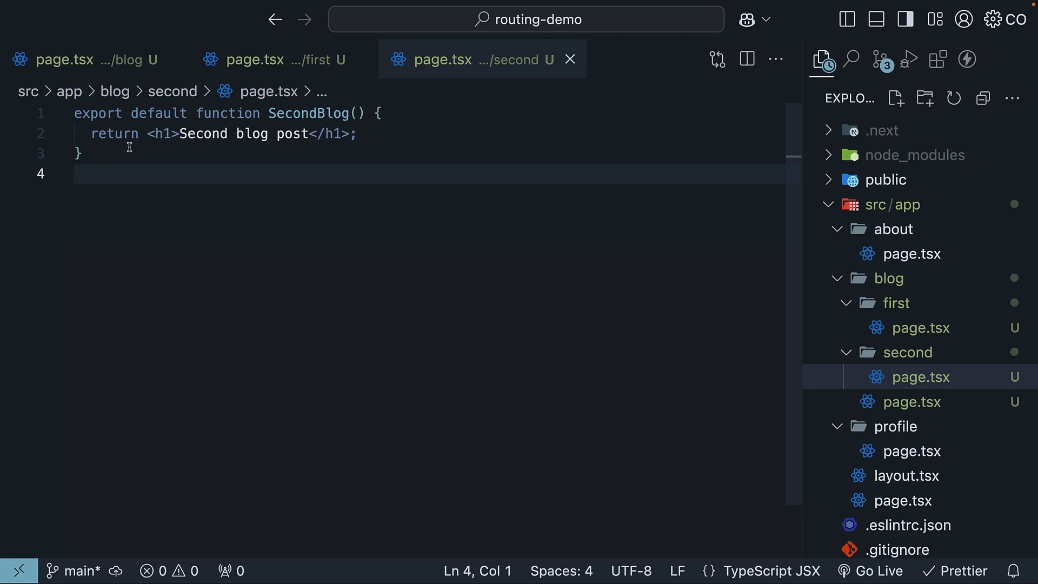
pyautogui.moveTo(286, 141)
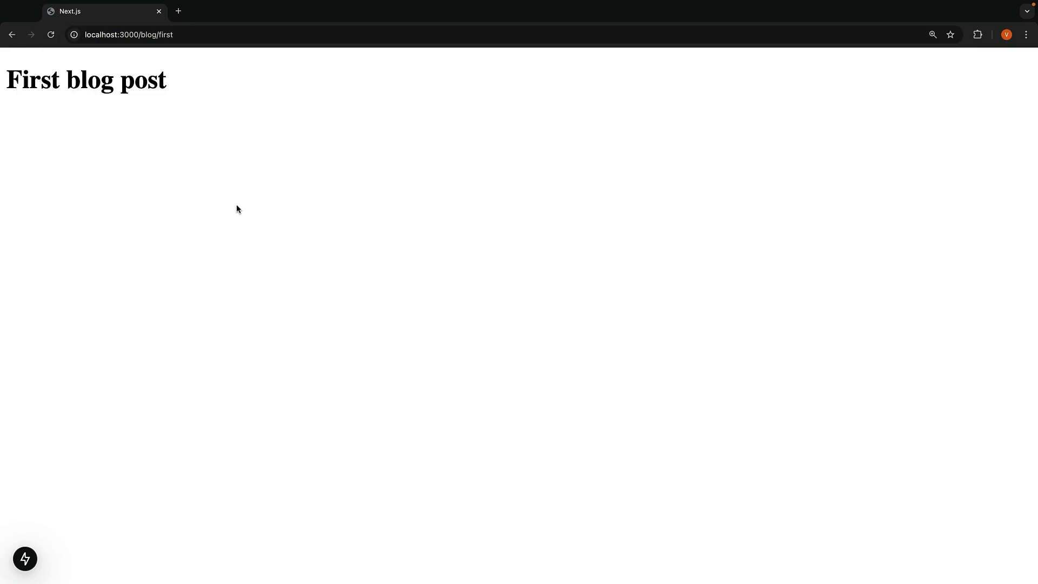
pyautogui.moveTo(238, 180)
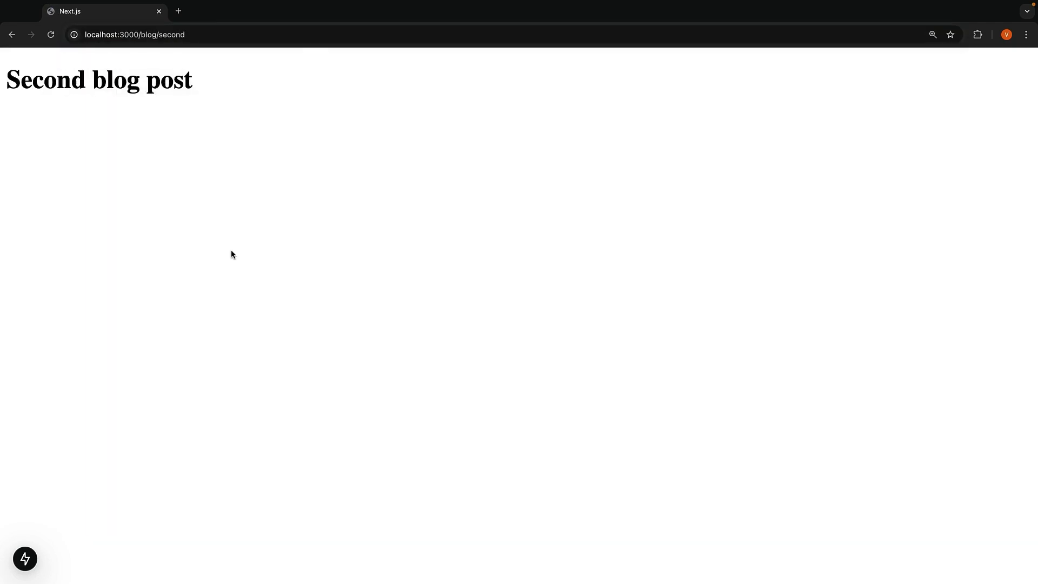
pyautogui.moveTo(337, 214)
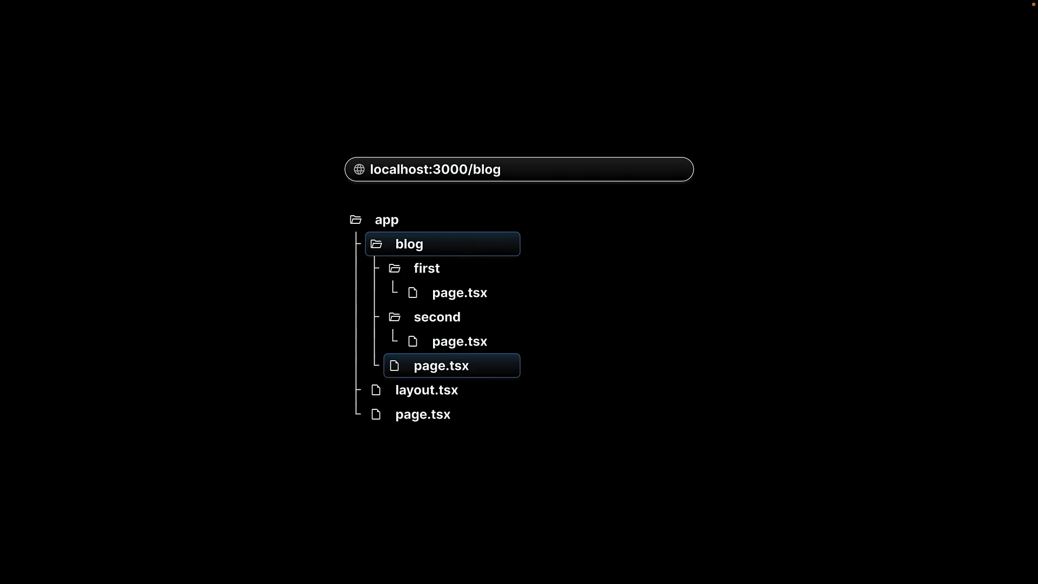
# Step: Advance the diagram to highlight the /blog/first and /blog/second routes
pyautogui.click(426, 268)
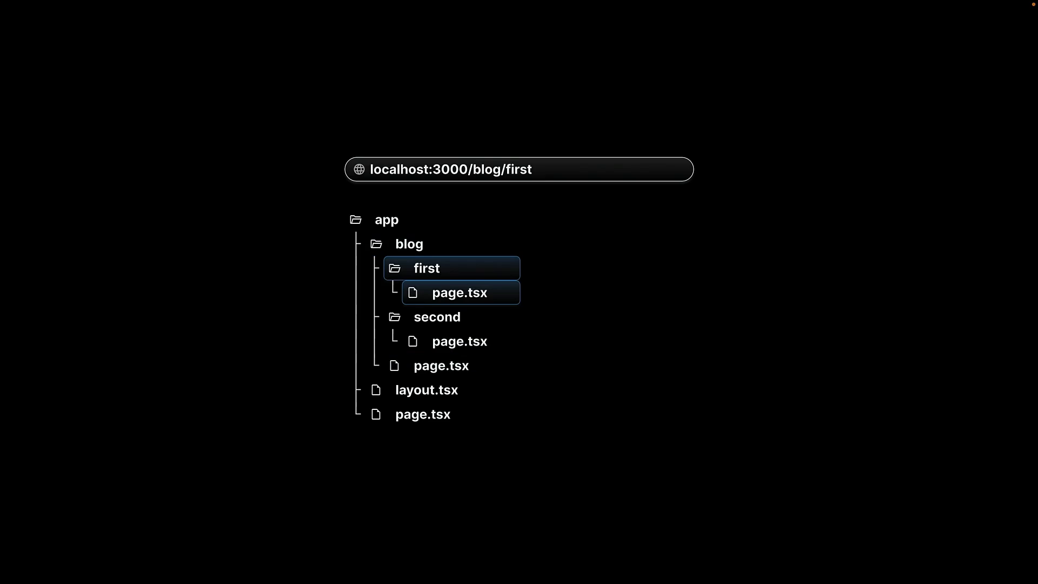
pyautogui.click(435, 317)
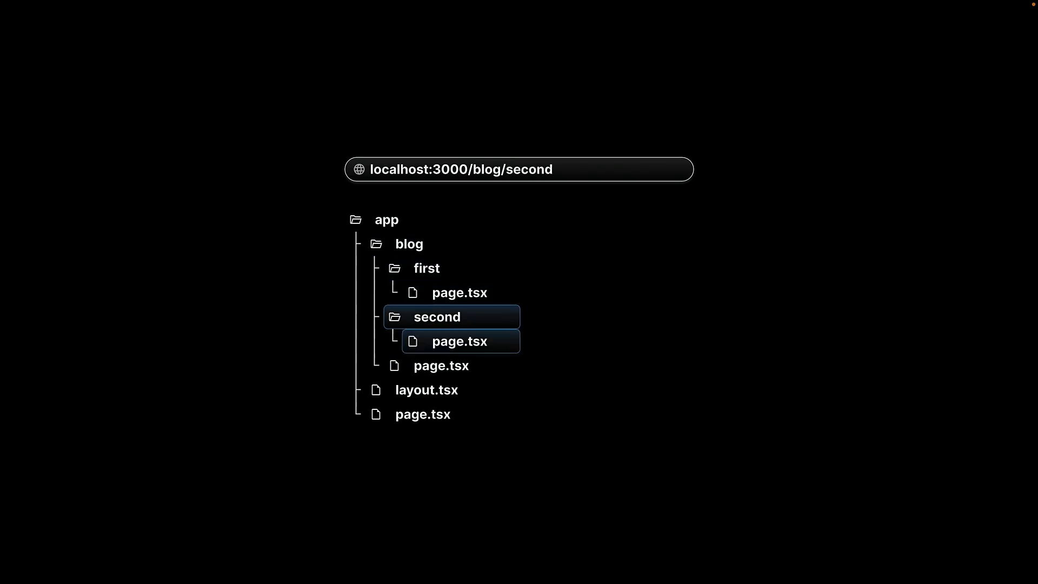